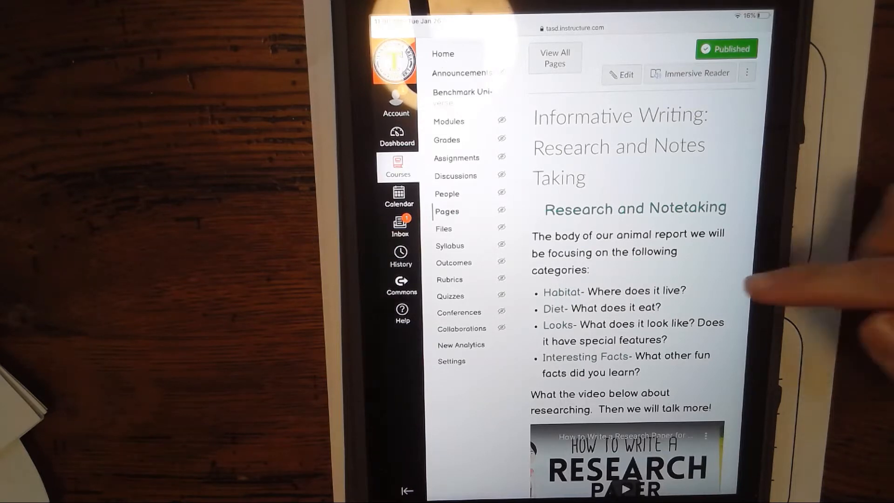
Review the Informative Writing page down to the Habitat and Diet notes PDF, then switch to the YouTube tab
{"action": "scroll", "scroll_direction": "down", "scroll_amount": 3}
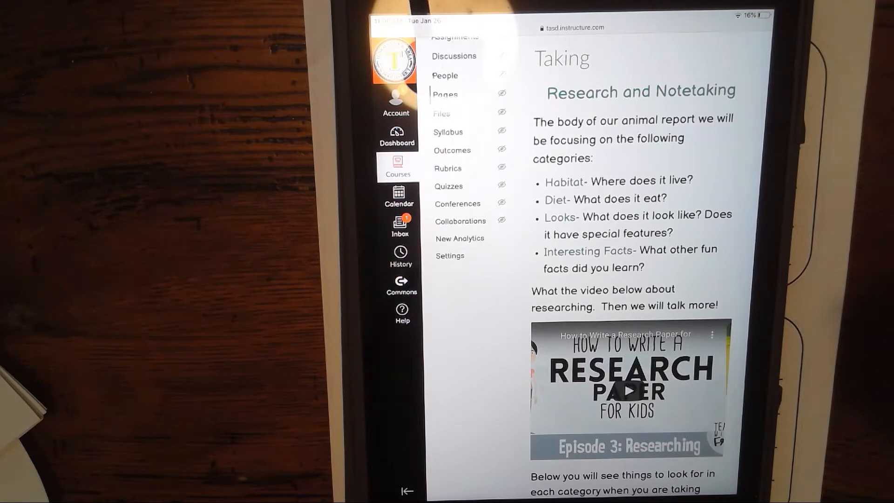
{"action": "scroll", "scroll_direction": "down", "scroll_amount": 3}
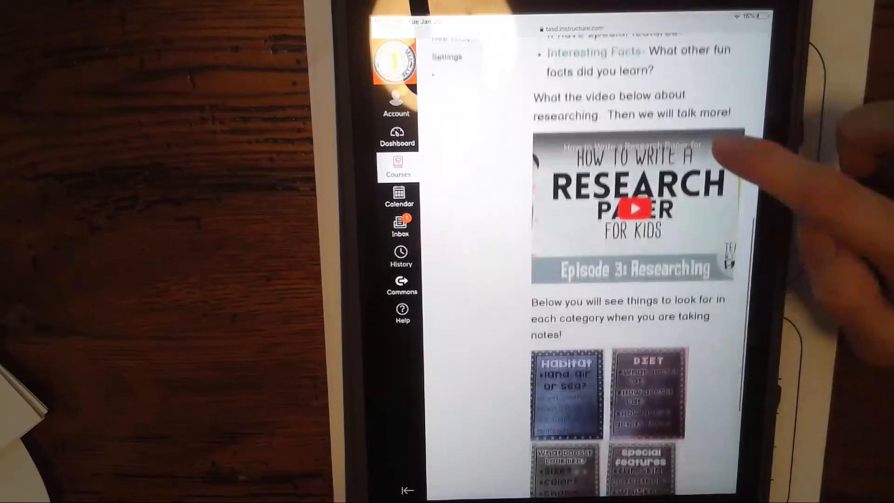
{"action": "scroll", "scroll_direction": "down", "scroll_amount": 3}
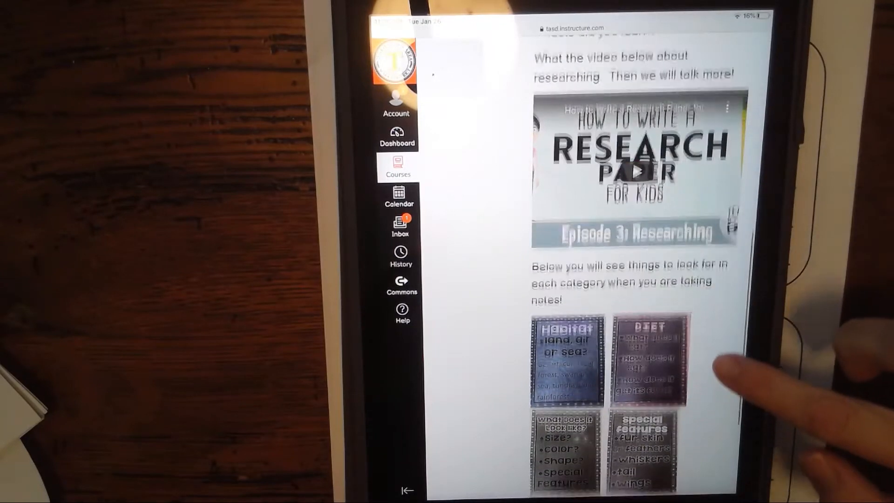
{"action": "scroll", "scroll_direction": "down", "scroll_amount": 3}
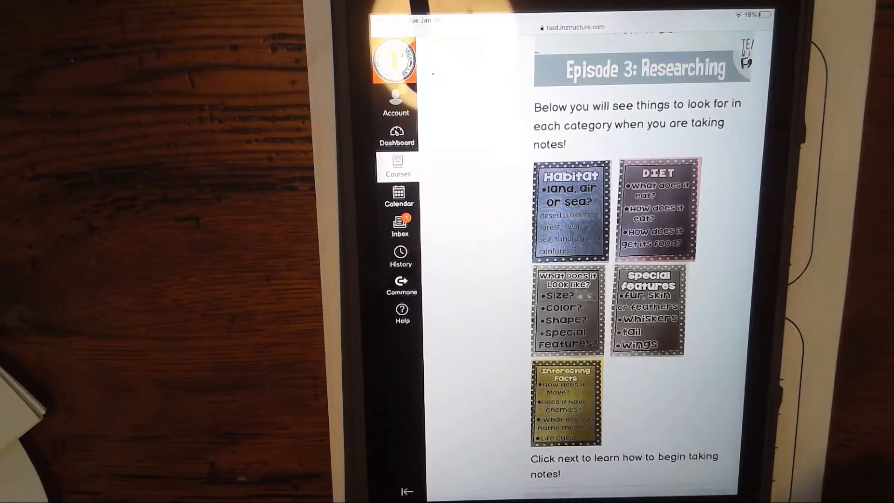
{"action": "scroll", "scroll_direction": "down", "scroll_amount": 3}
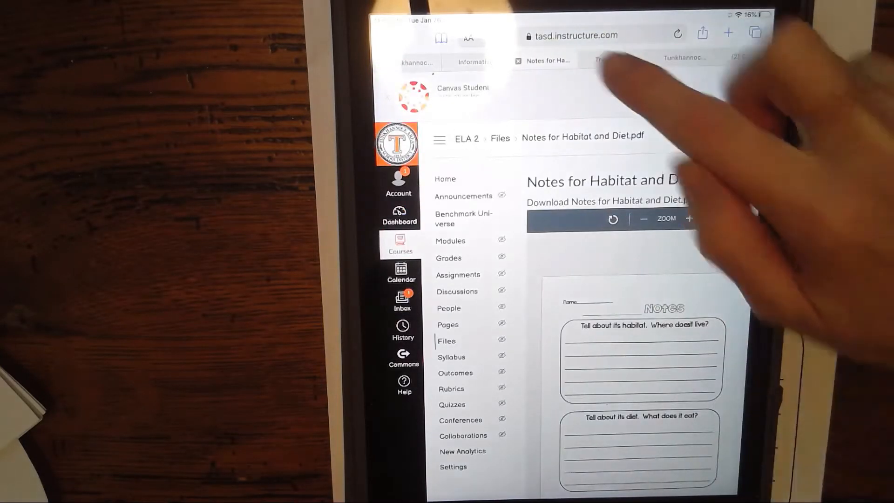
{"action": "left_click", "coordinate": [610, 59]}
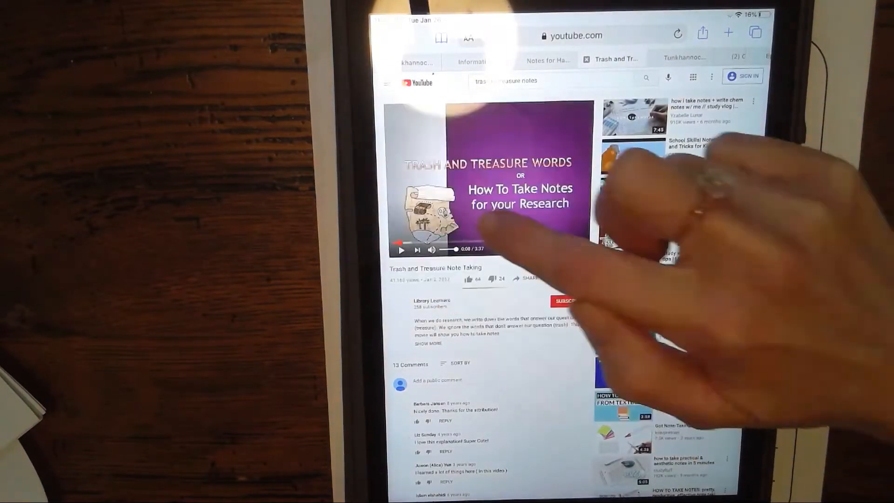
Play the Trash and Treasure video full screen and jump ahead to about 1:45
{"action": "left_click", "coordinate": [403, 250]}
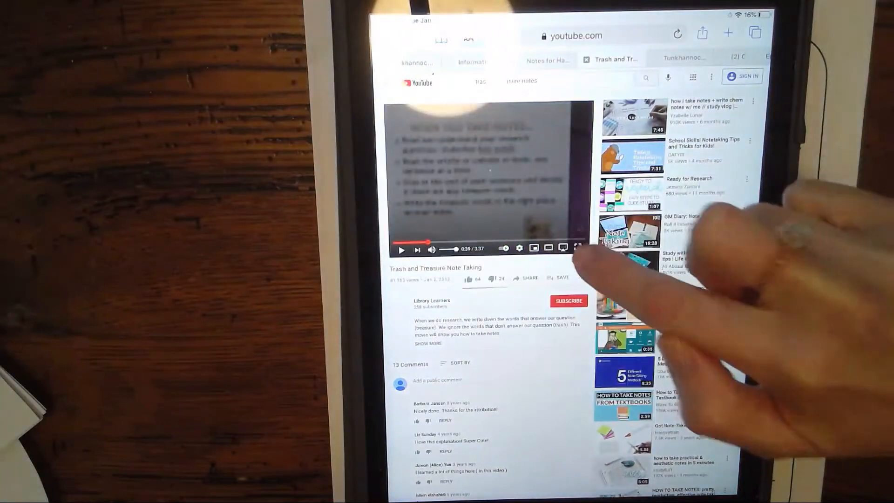
{"action": "left_click", "coordinate": [578, 248]}
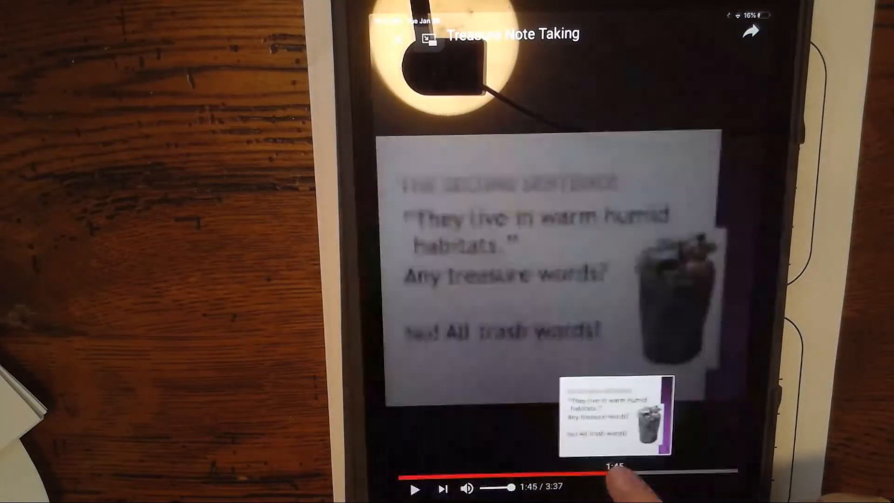
{"action": "left_click", "coordinate": [616, 472]}
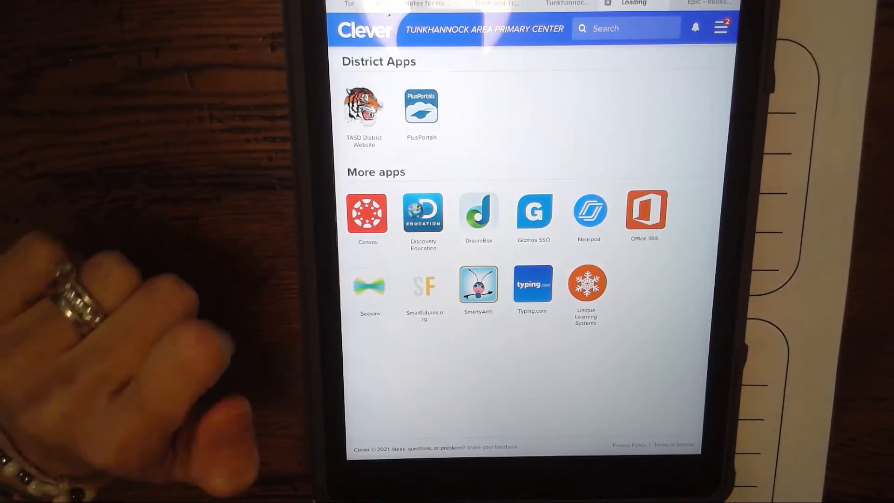
Launch Discovery Education from Clever and start a search on its homepage
{"action": "left_click", "coordinate": [423, 214]}
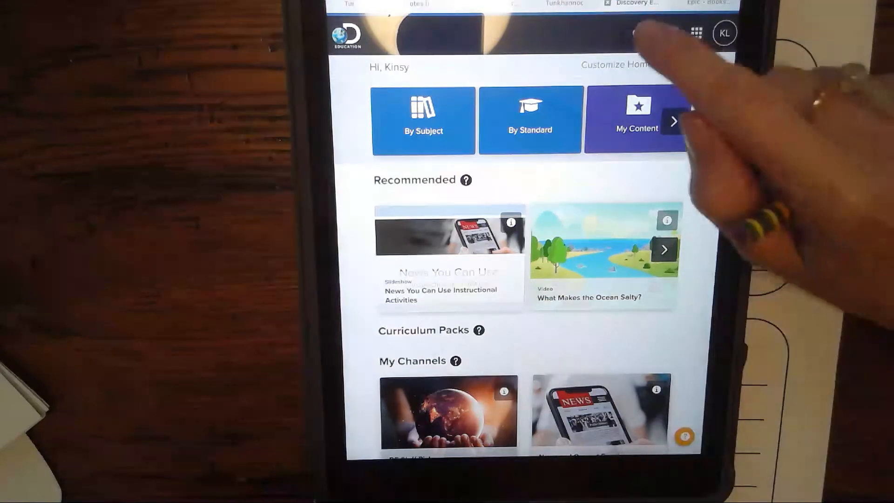
{"action": "left_click", "coordinate": [491, 34]}
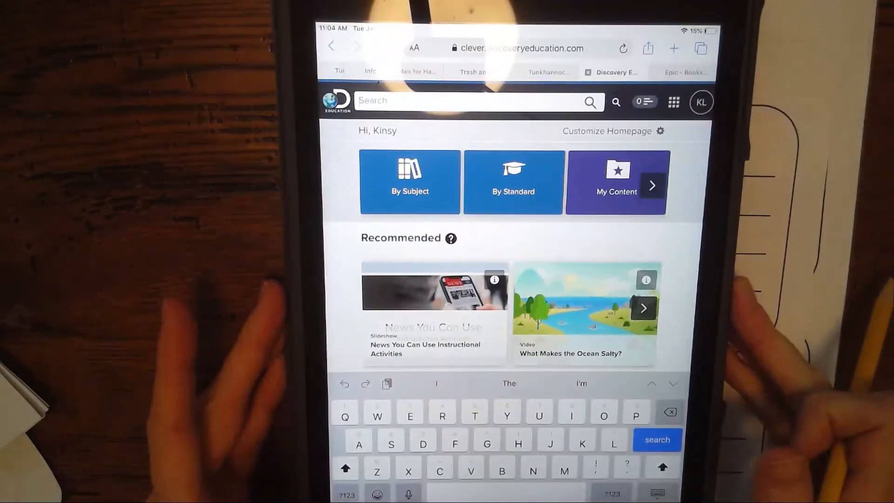
Search Discovery Education for 'sea otter' to list sea otter videos and images
{"action": "type", "text": "s"}
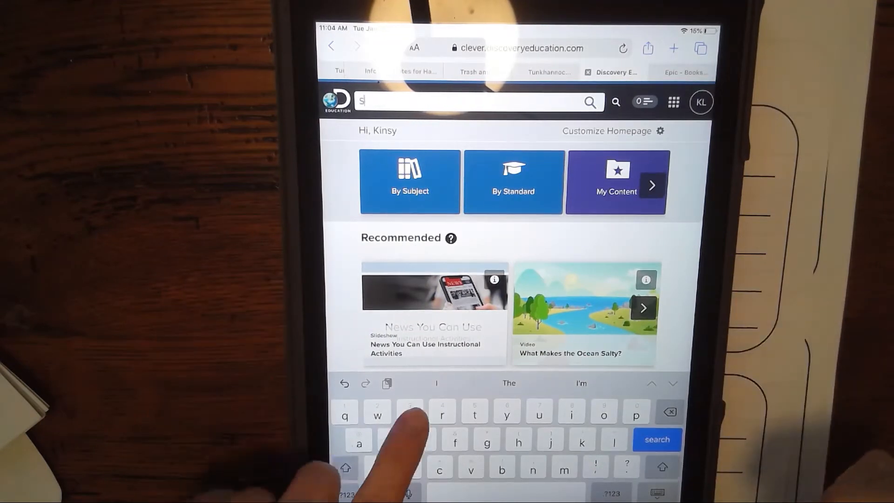
{"action": "type", "text": "ea of"}
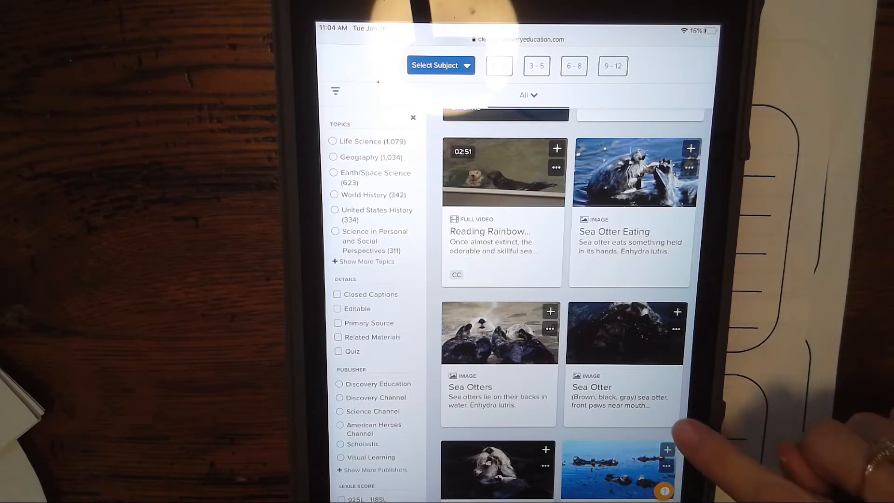
{"action": "scroll", "scroll_direction": "down", "scroll_amount": 3}
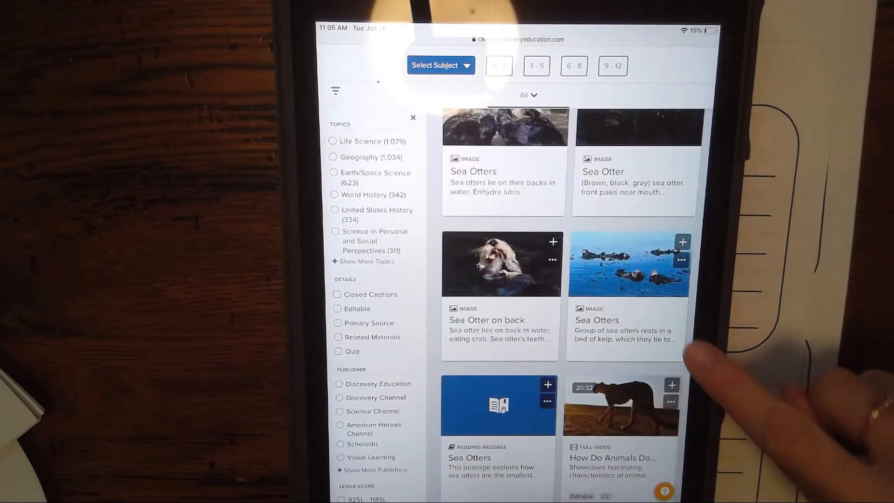
{"action": "scroll", "scroll_direction": "down", "scroll_amount": 3}
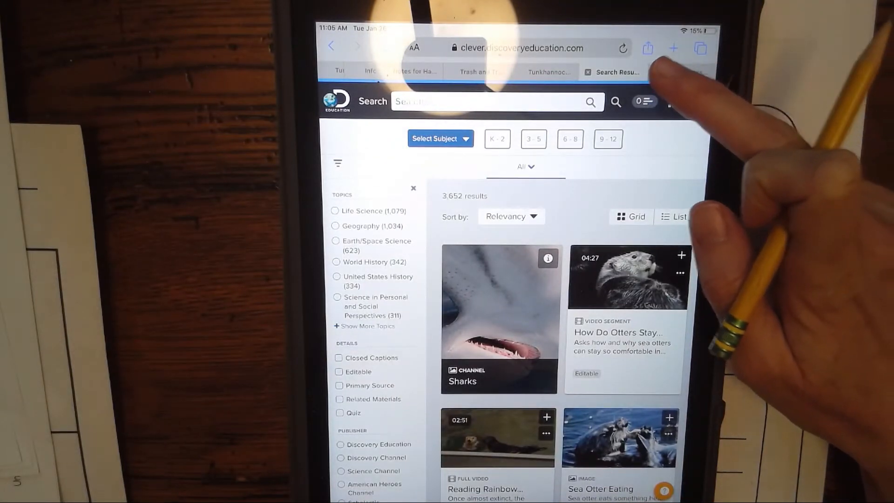
Switch to Epic and search 'sea otter', choosing the Sea Otters suggestion
{"action": "left_click", "coordinate": [682, 72]}
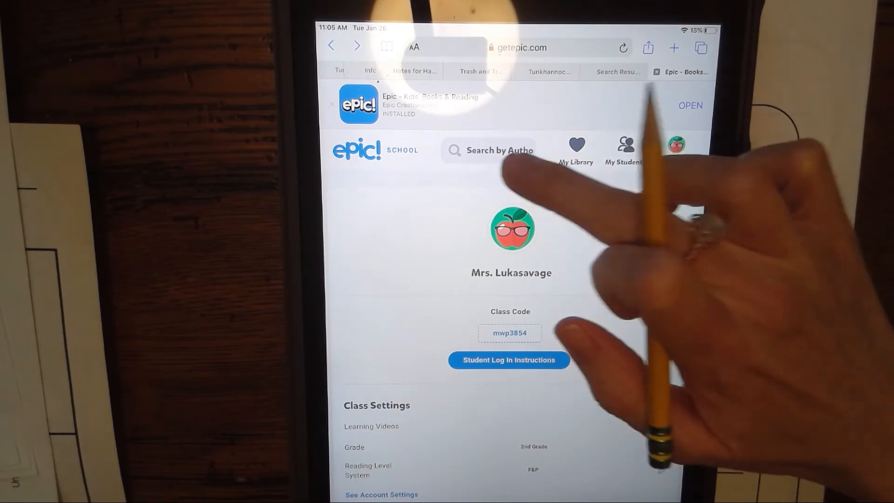
{"action": "left_click", "coordinate": [489, 150]}
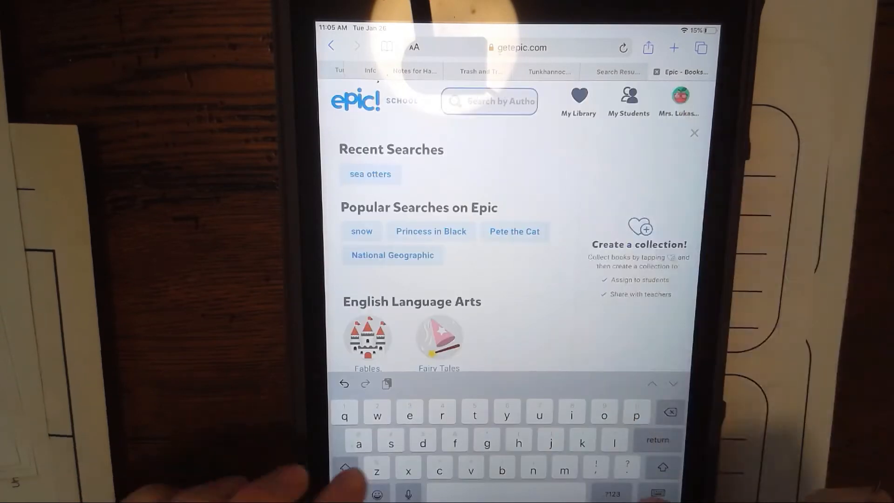
{"action": "type", "text": "sea"}
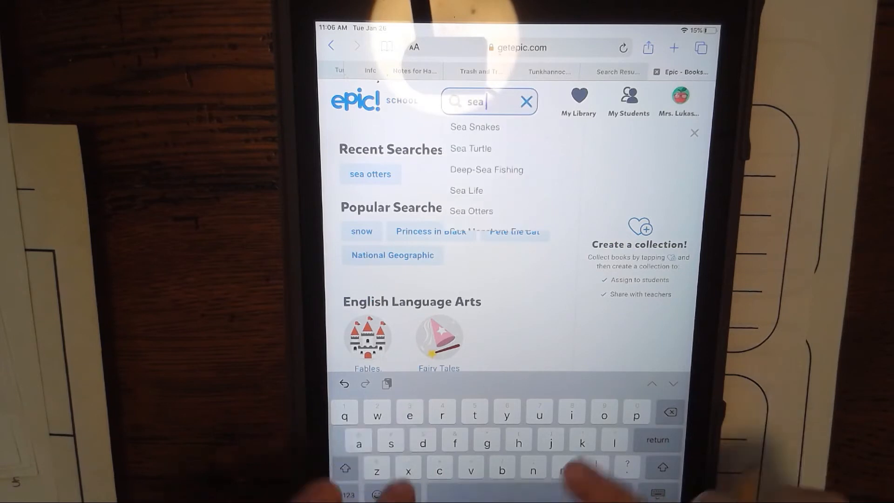
{"action": "type", "text": "otter"}
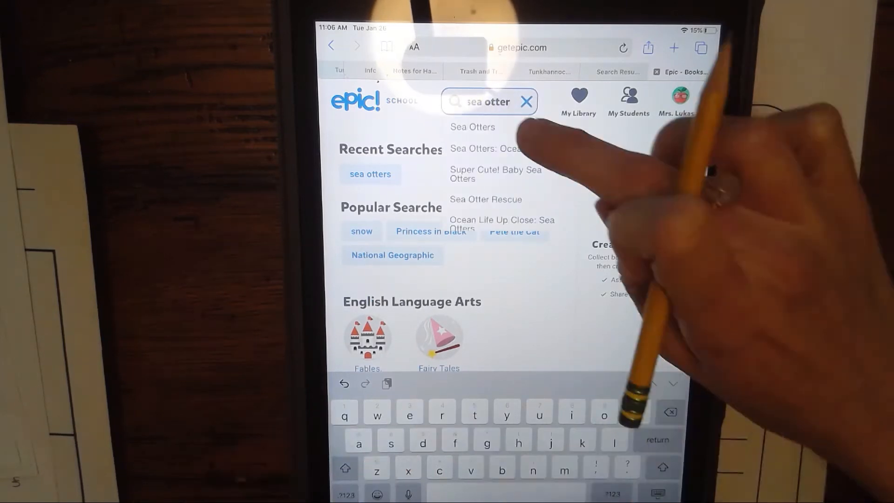
{"action": "left_click", "coordinate": [473, 127]}
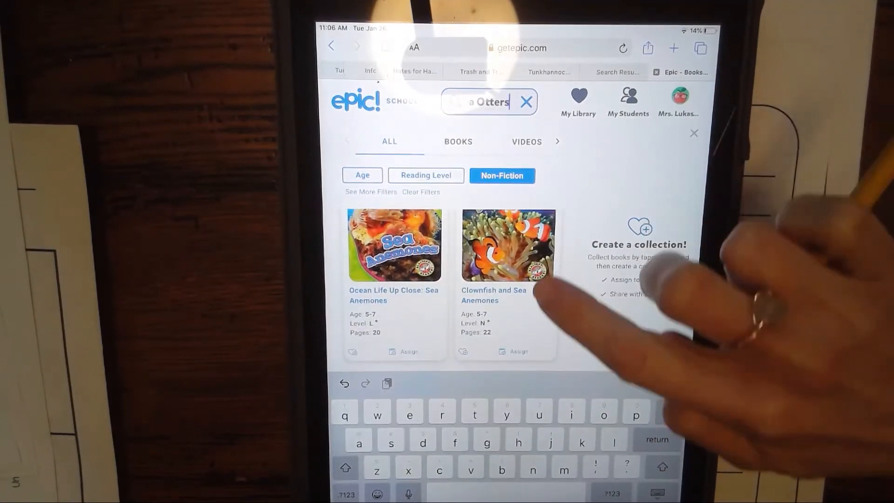
Browse down the Epic results to the otter books and videos
{"action": "scroll", "scroll_direction": "down", "scroll_amount": 3}
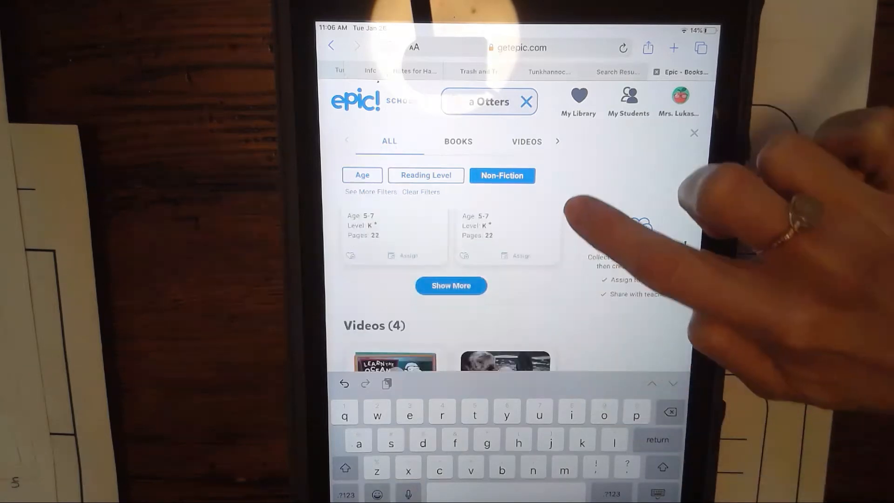
{"action": "left_click", "coordinate": [450, 285]}
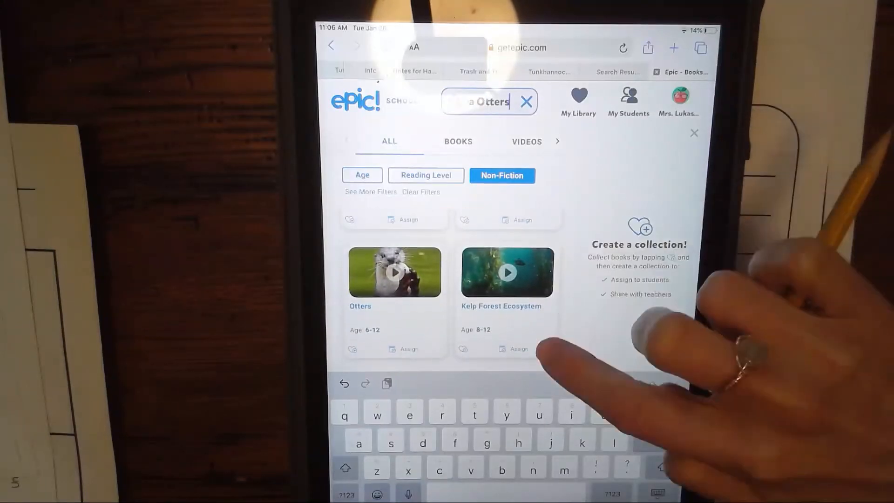
Filter the Epic results to Non-Fiction and browse past the videos to the audiobook
{"action": "scroll", "scroll_direction": "down", "scroll_amount": 3}
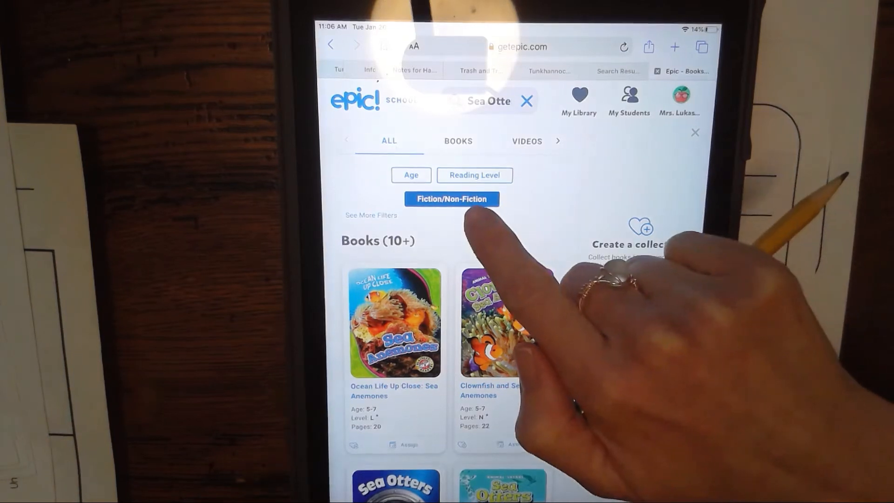
{"action": "left_click", "coordinate": [451, 200]}
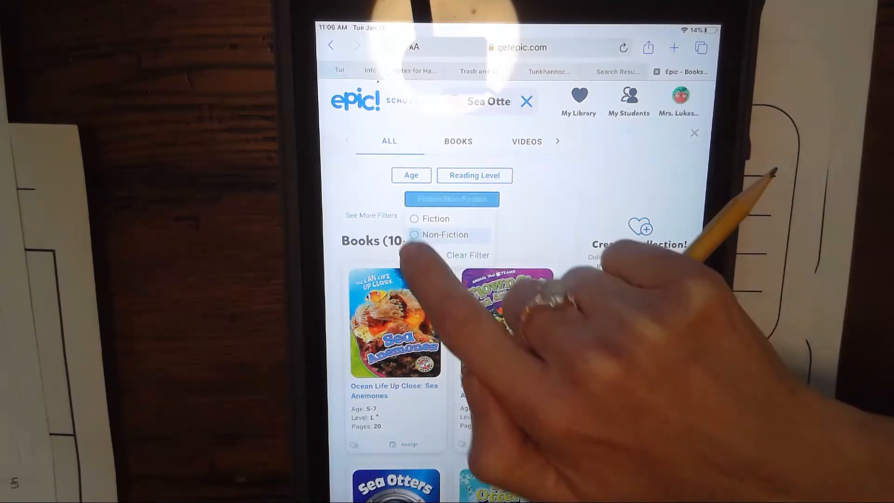
{"action": "left_click", "coordinate": [414, 235]}
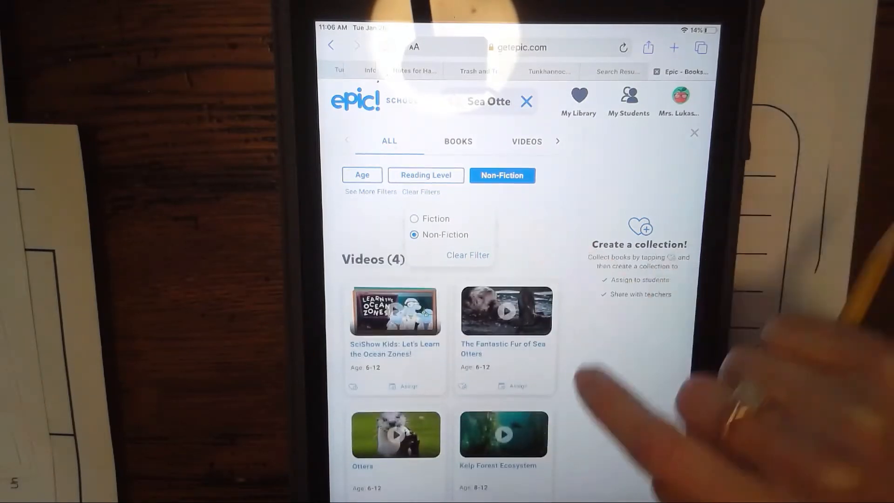
{"action": "scroll", "scroll_direction": "down", "scroll_amount": 3}
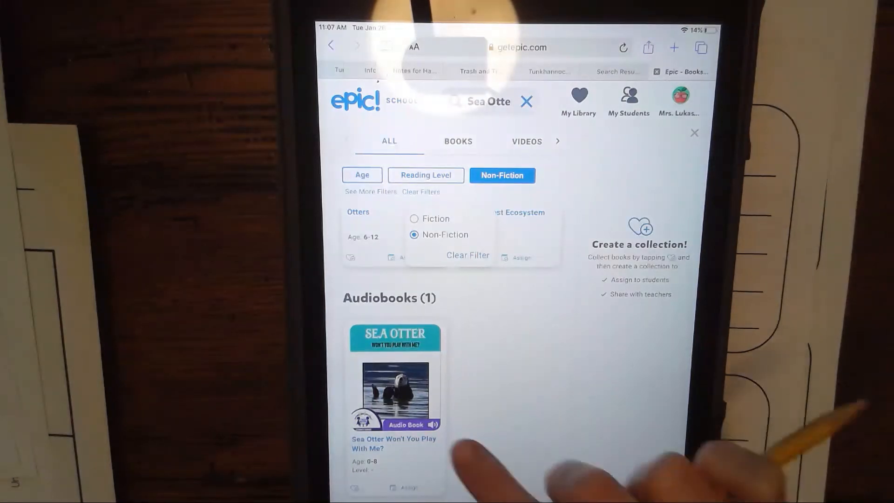
Open the Sea Otter Won't You Play With Me? audiobook and start it playing
{"action": "left_click", "coordinate": [395, 392]}
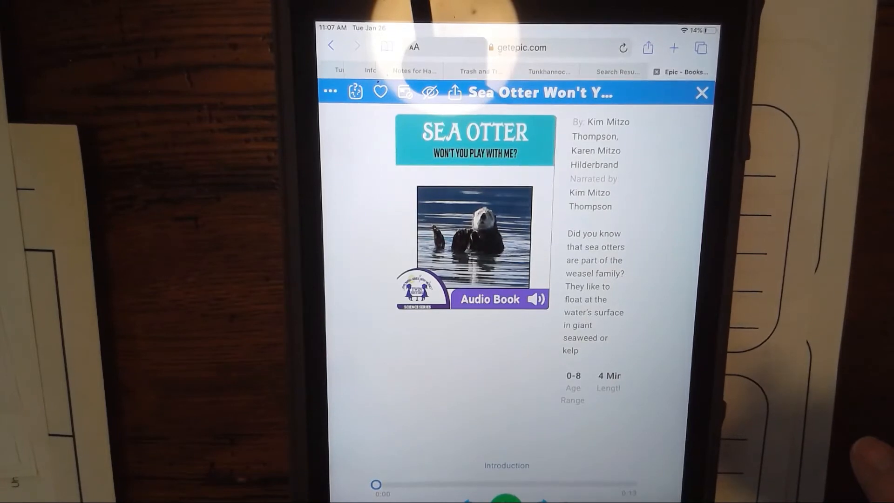
{"action": "left_click", "coordinate": [489, 298]}
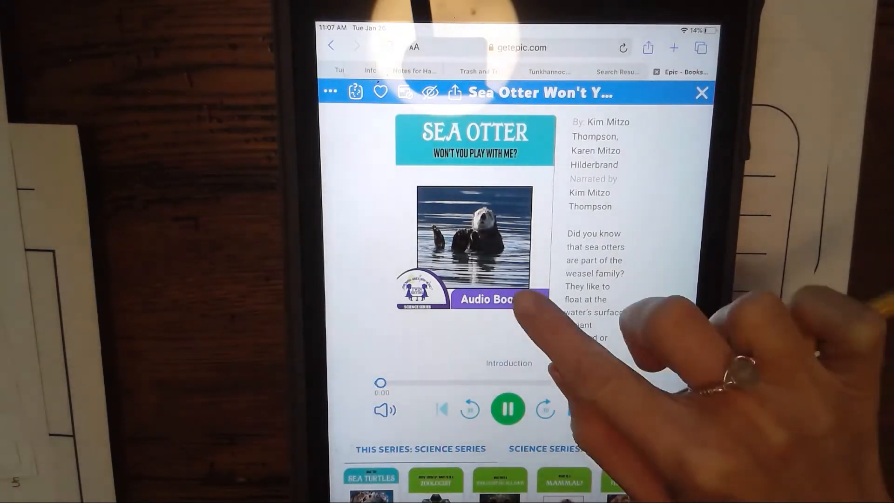
{"action": "left_click", "coordinate": [507, 409]}
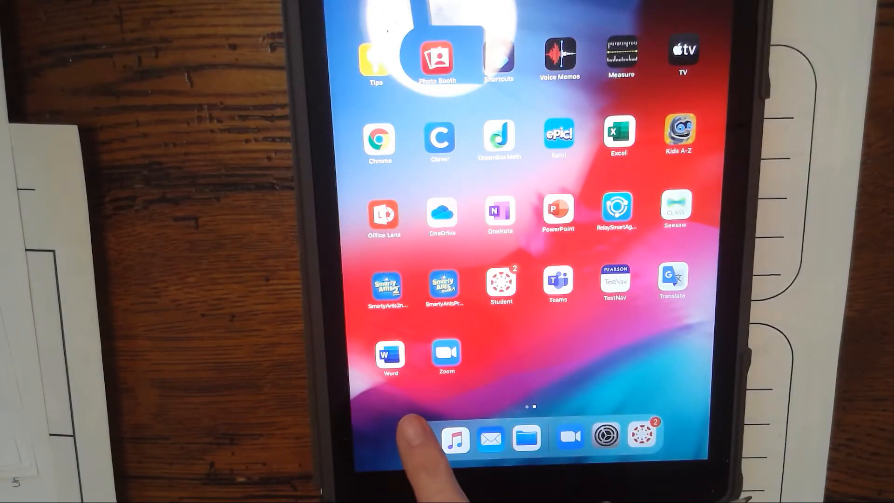
Reopen Safari from the dock and add a new tab showing Google
{"action": "left_click", "coordinate": [419, 441]}
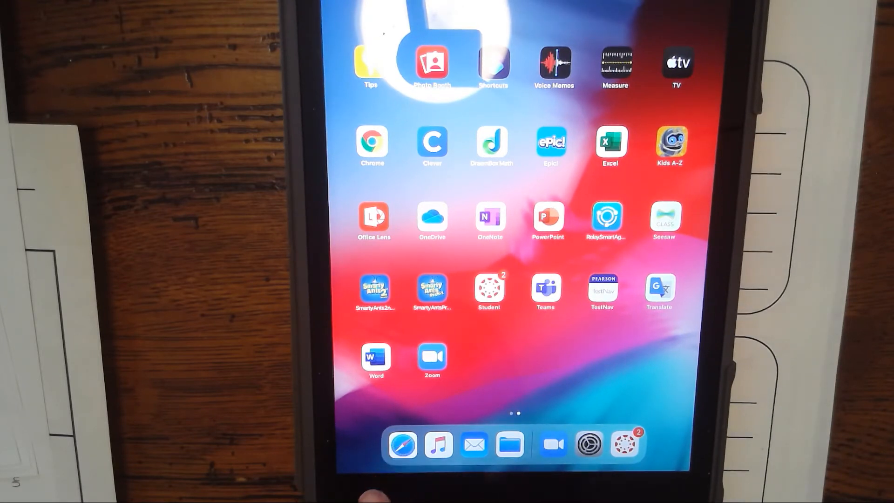
{"action": "left_click", "coordinate": [550, 146]}
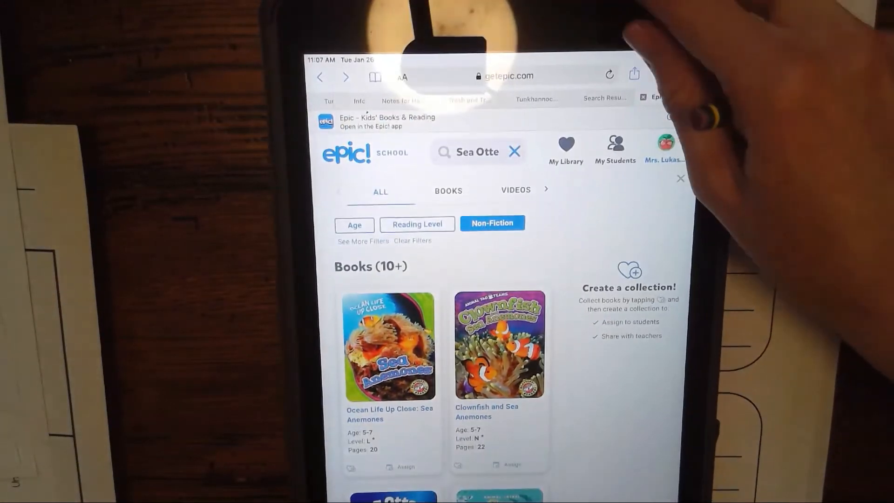
{"action": "left_click", "coordinate": [502, 75]}
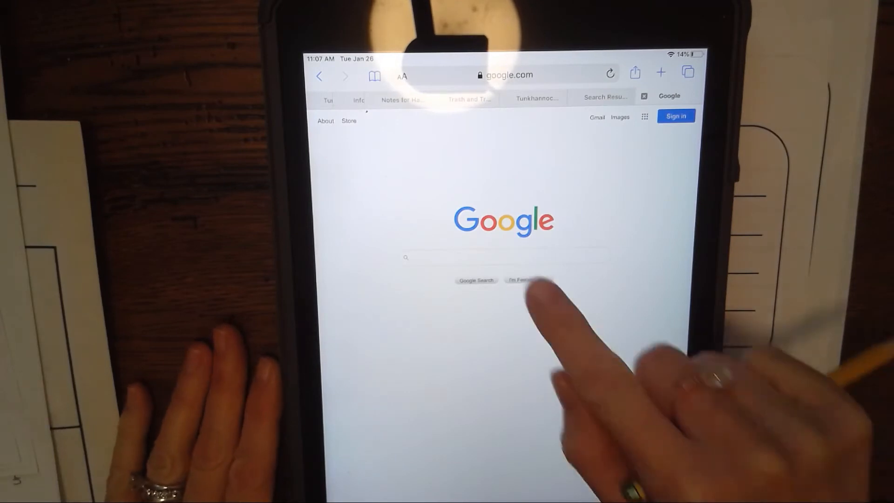
Run a Google search for 'sea otter for kids'
{"action": "left_click", "coordinate": [502, 257]}
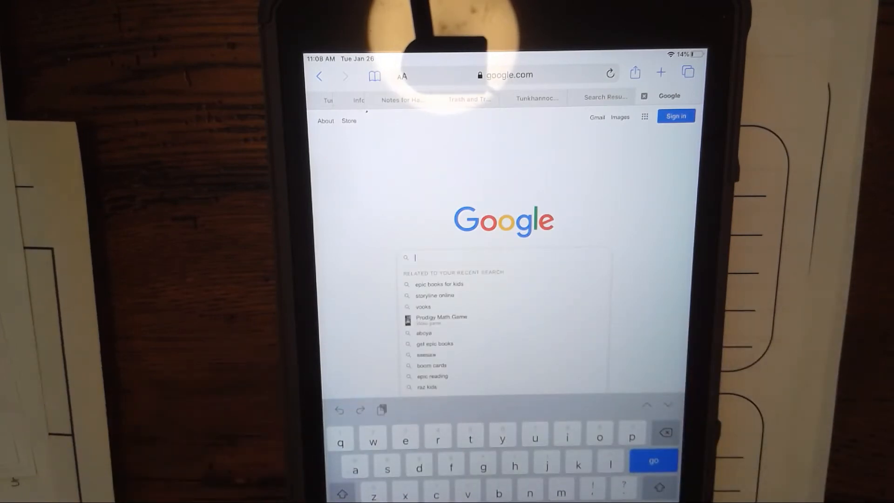
{"action": "type", "text": "sea otter"}
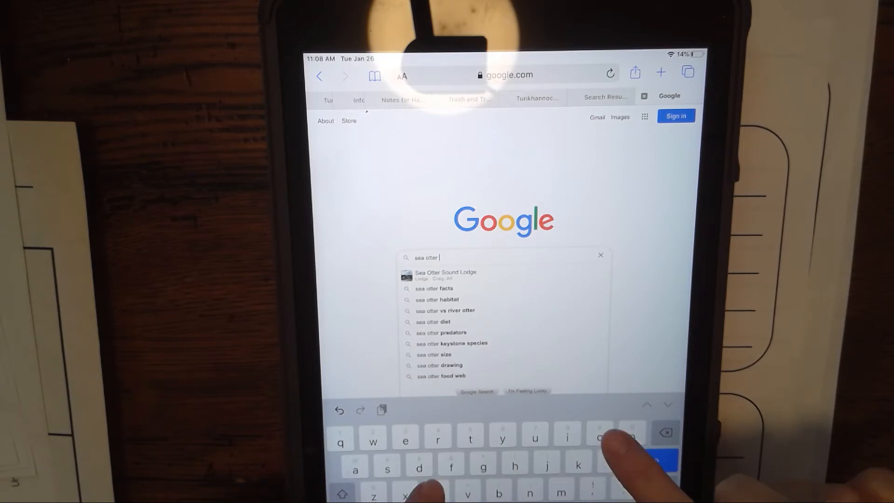
{"action": "type", "text": "for"}
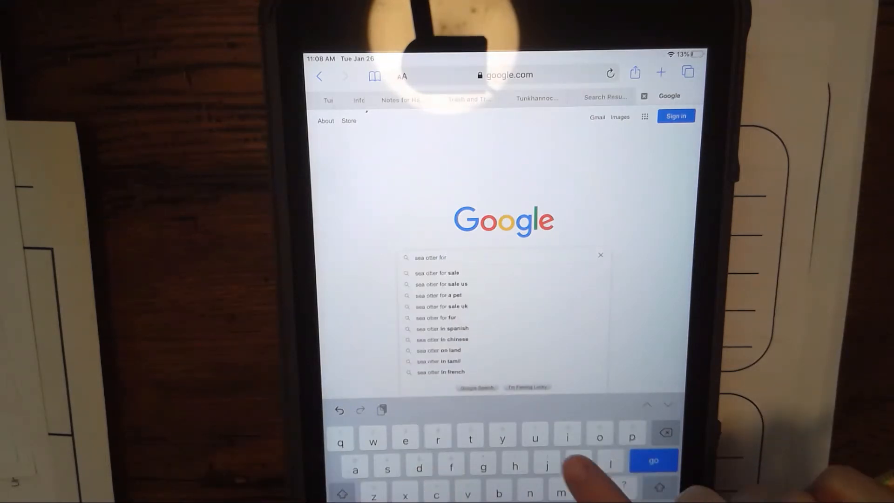
{"action": "type", "text": "kids"}
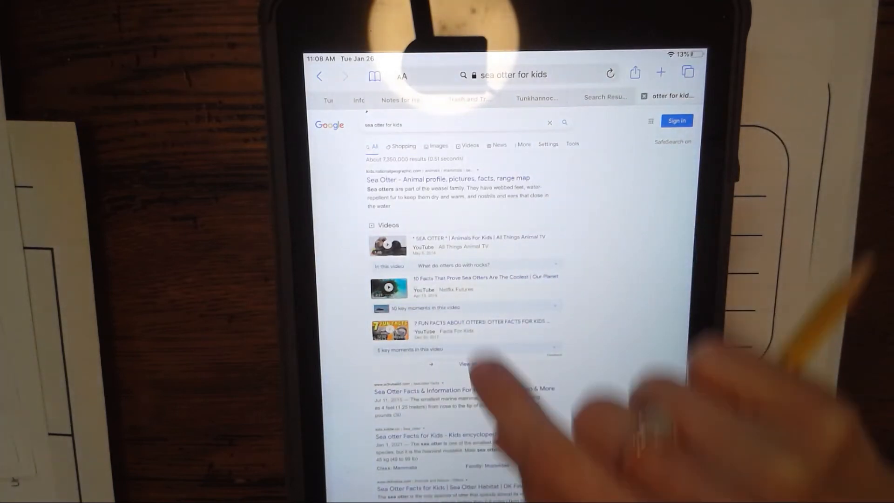
Open the National Geographic Kids Sea Otter profile and scroll to its fact box
{"action": "left_click", "coordinate": [446, 179]}
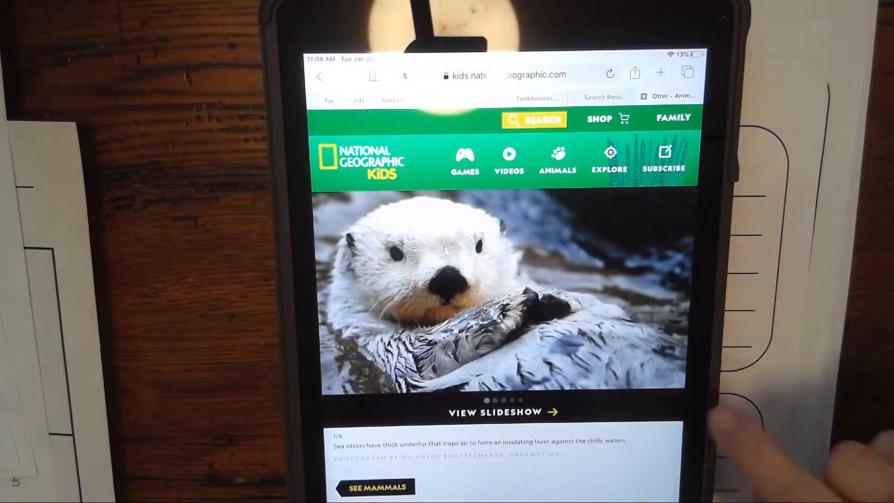
{"action": "scroll", "scroll_direction": "down", "scroll_amount": 3}
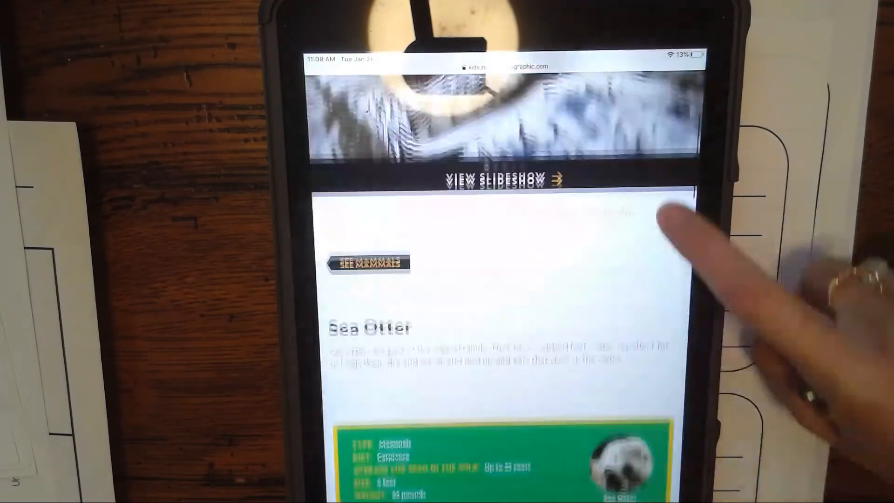
{"action": "scroll", "scroll_direction": "down", "scroll_amount": 3}
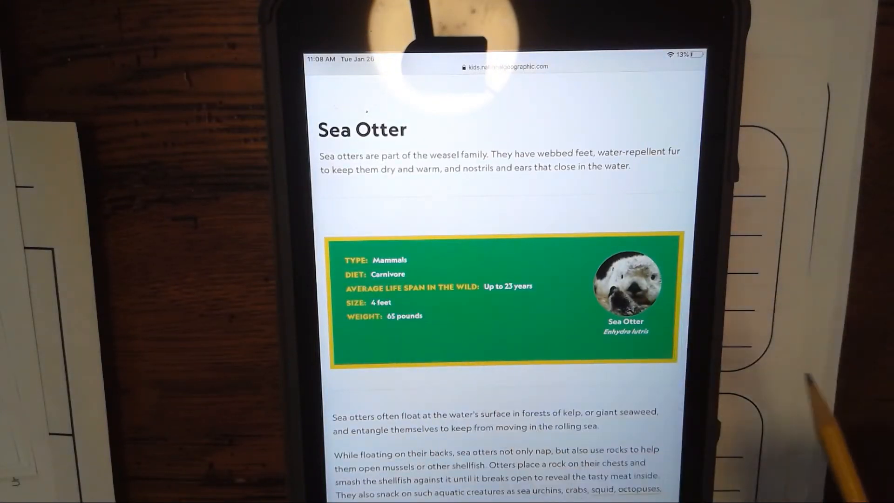
{"action": "scroll", "scroll_direction": "down", "scroll_amount": 3}
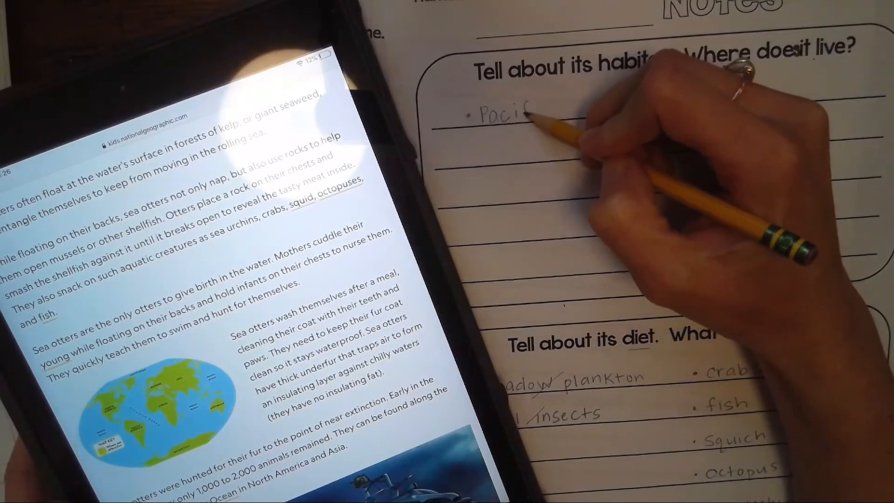
Handwrite the habitat note 'Pacific Ocean in North America' on the worksheet
{"action": "type", "text": "Pacific ocean in"}
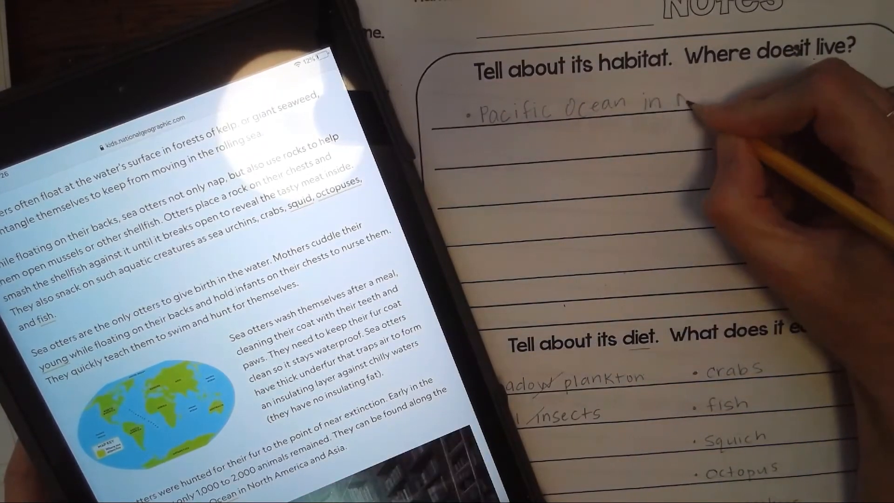
{"action": "type", "text": "North"}
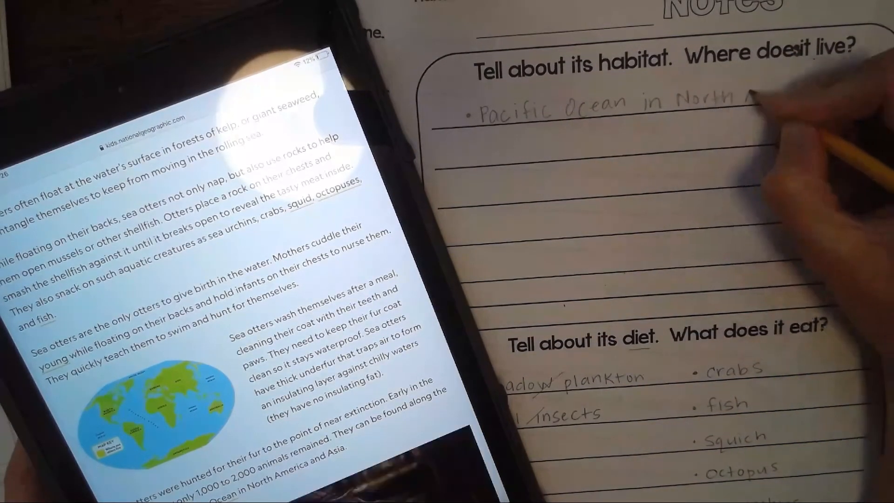
{"action": "type", "text": "Ameri"}
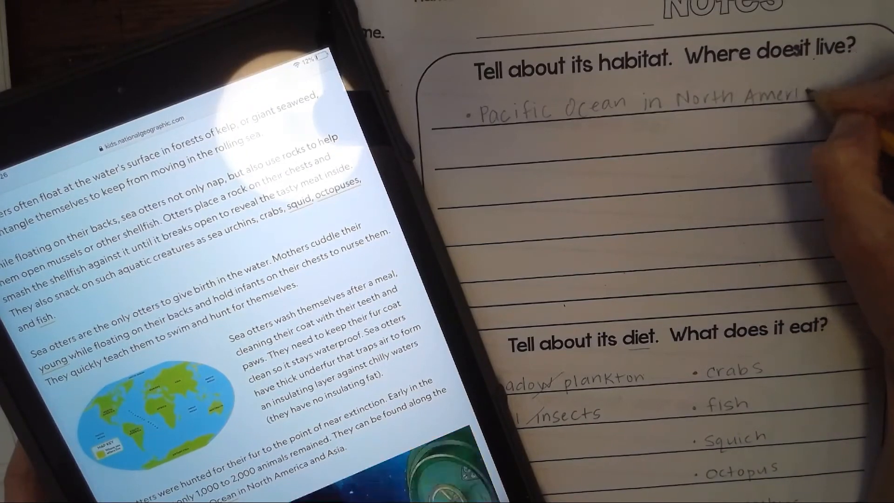
{"action": "type", "text": "and"}
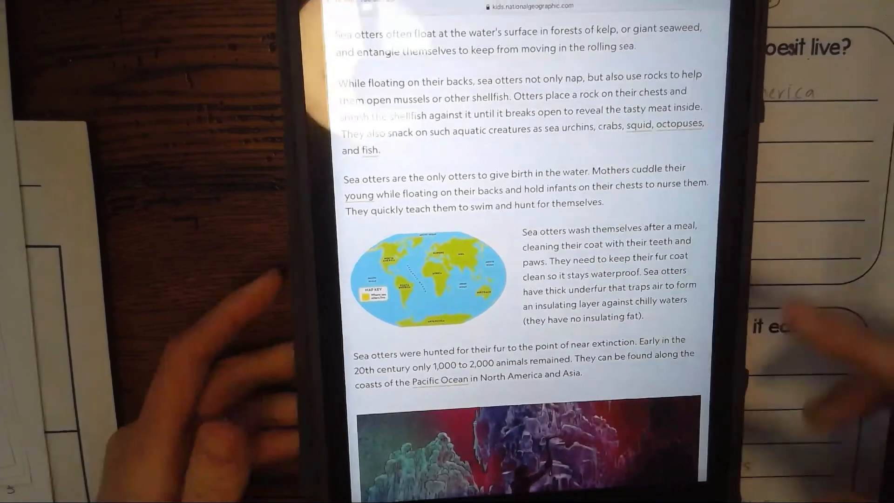
Scroll down the Sea Otter article to the View Slideshow photos
{"action": "scroll", "scroll_direction": "down", "scroll_amount": 3}
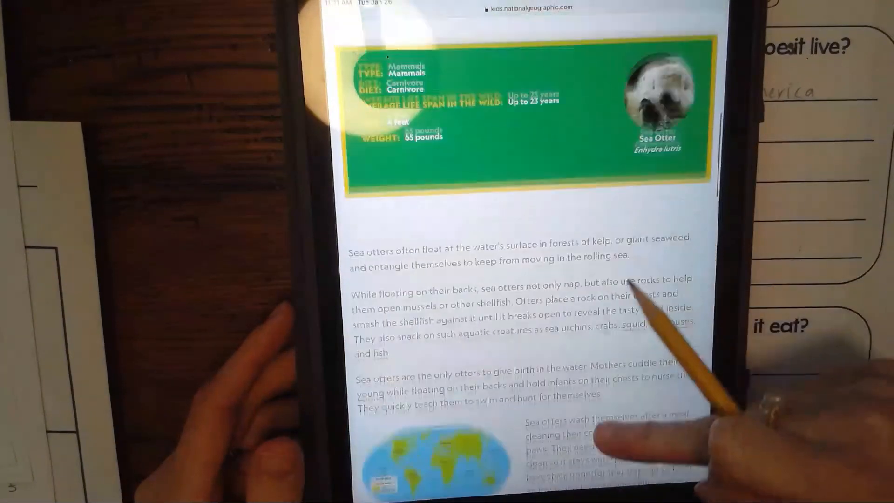
{"action": "scroll", "scroll_direction": "down", "scroll_amount": 3}
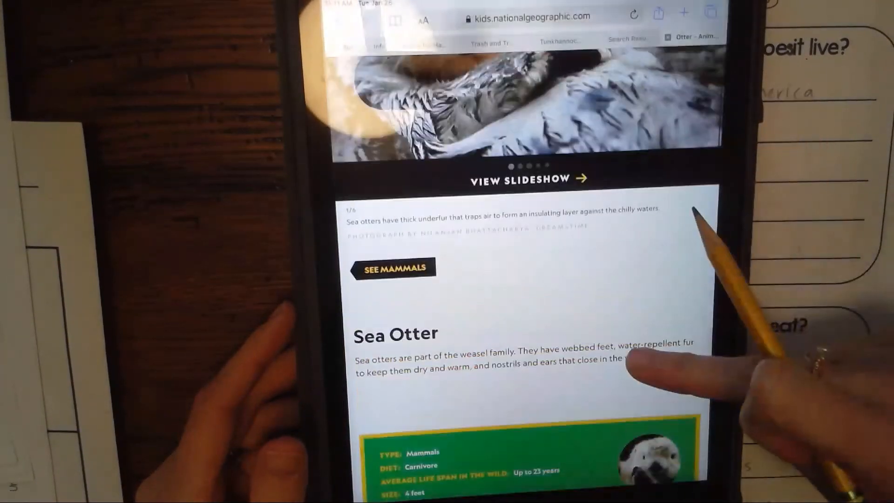
{"action": "scroll", "scroll_direction": "down", "scroll_amount": 3}
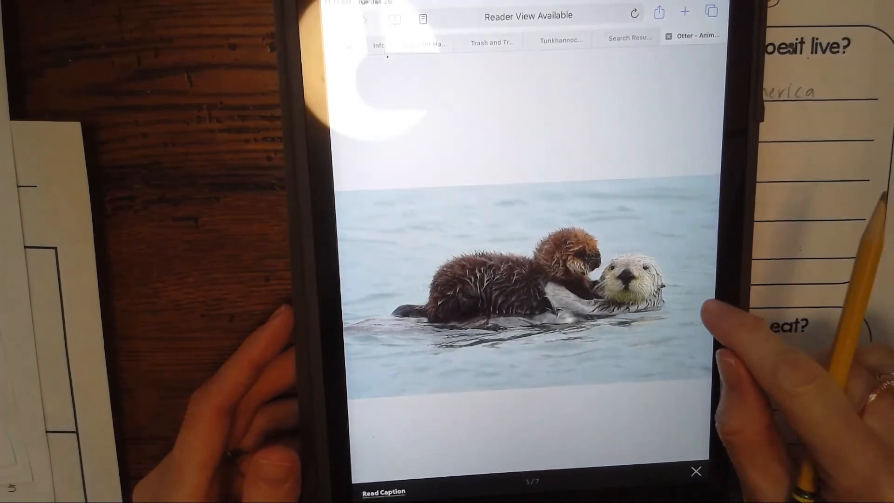
Close the sea otter slideshow and select Safari's address bar to enter a new site
{"action": "scroll", "scroll_direction": "left", "scroll_amount": 3}
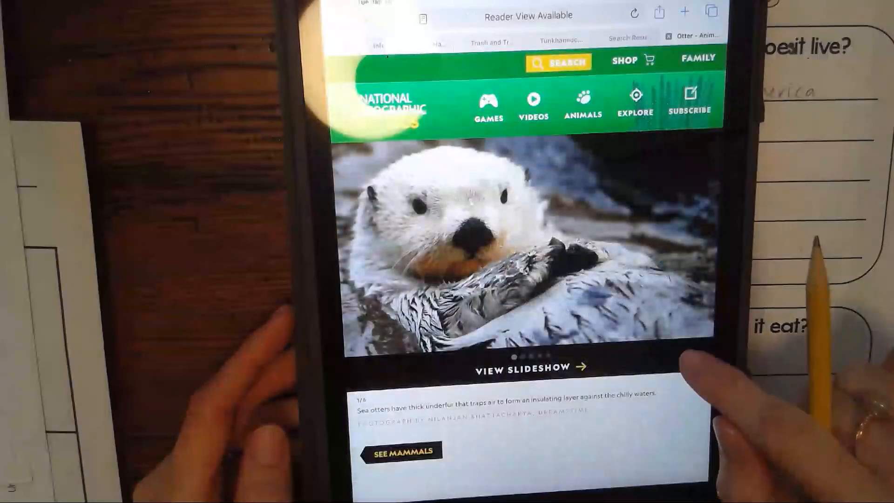
{"action": "scroll", "scroll_direction": "down", "scroll_amount": 3}
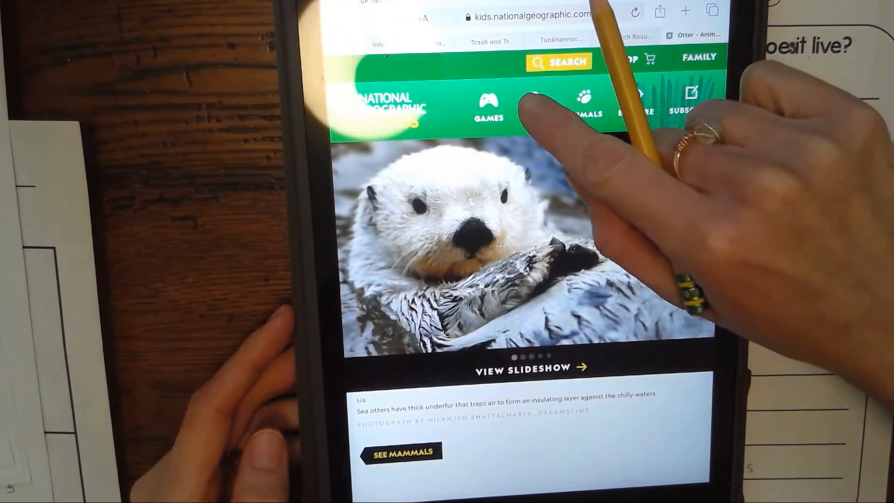
{"action": "left_click", "coordinate": [532, 106]}
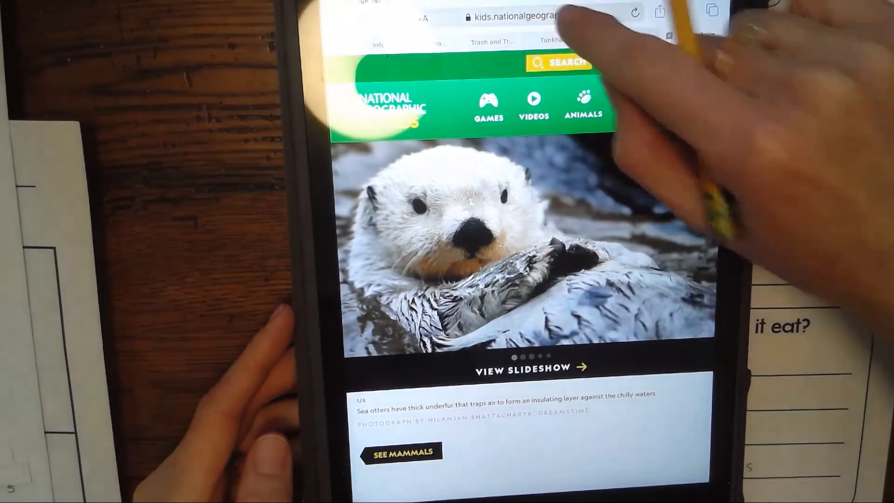
{"action": "left_click", "coordinate": [525, 16]}
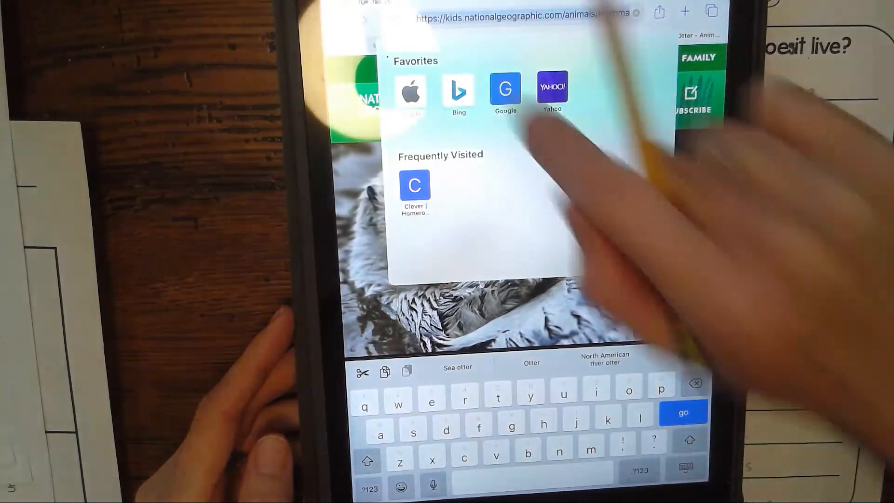
Search Google for 'sea otter facts' and choose the 'sea otter facts for kids' Kiddle result
{"action": "left_click", "coordinate": [504, 89]}
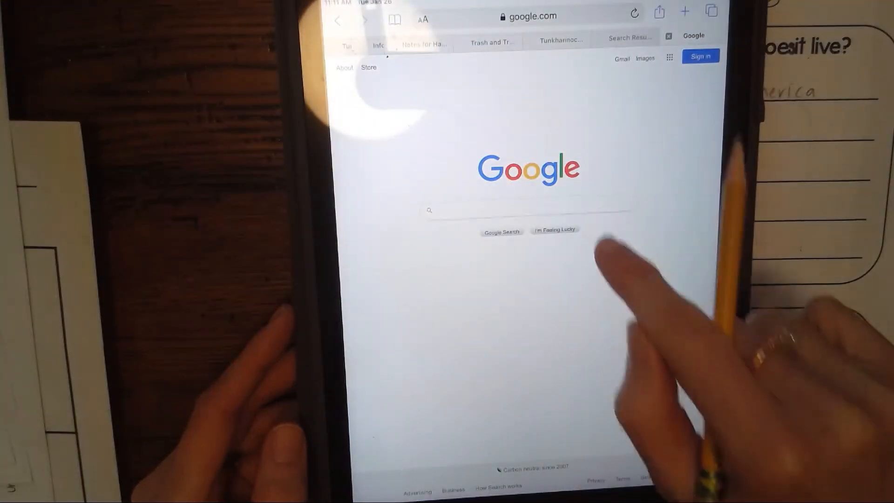
{"action": "type", "text": "sea otte"}
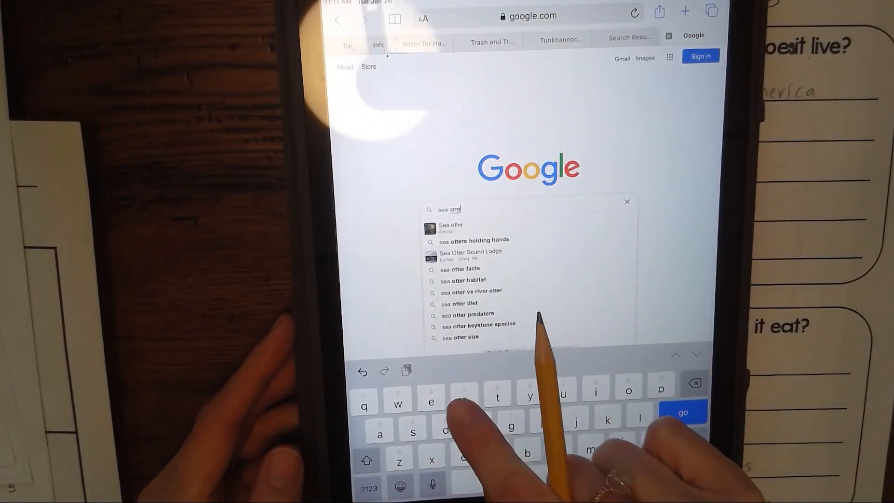
{"action": "left_click", "coordinate": [682, 412]}
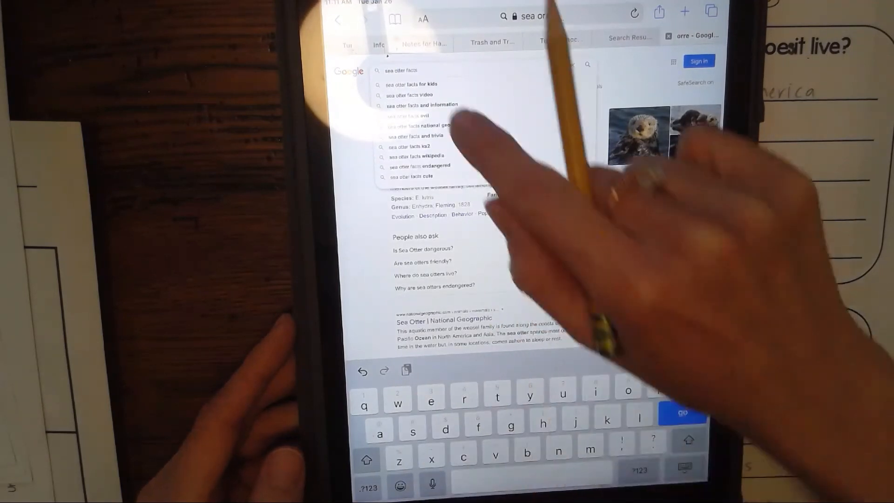
{"action": "left_click", "coordinate": [412, 85]}
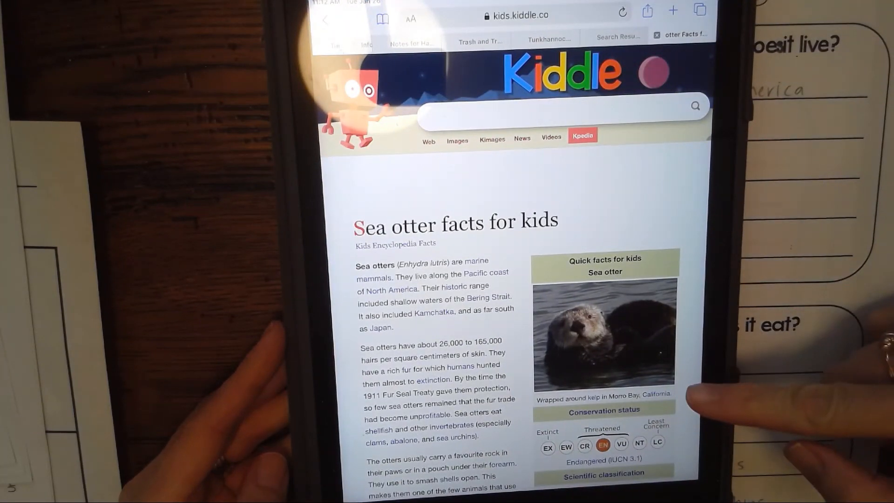
{"action": "scroll", "scroll_direction": "down", "scroll_amount": 3}
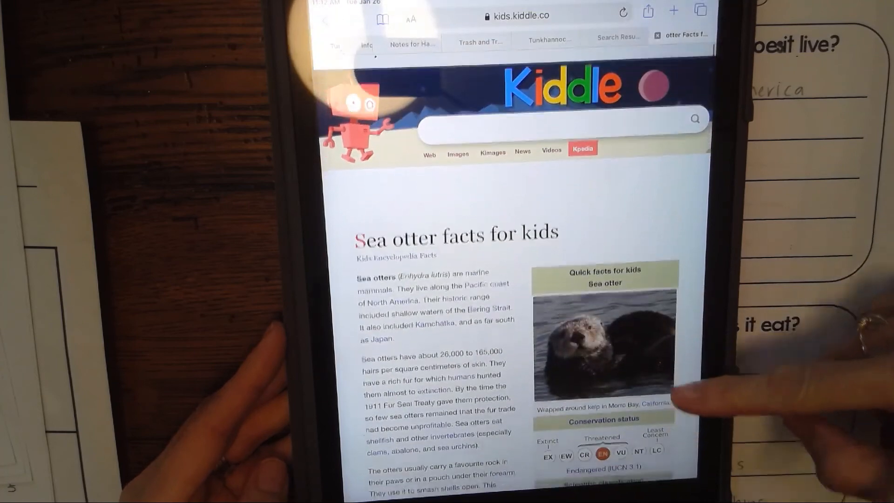
{"action": "scroll", "scroll_direction": "down", "scroll_amount": 3}
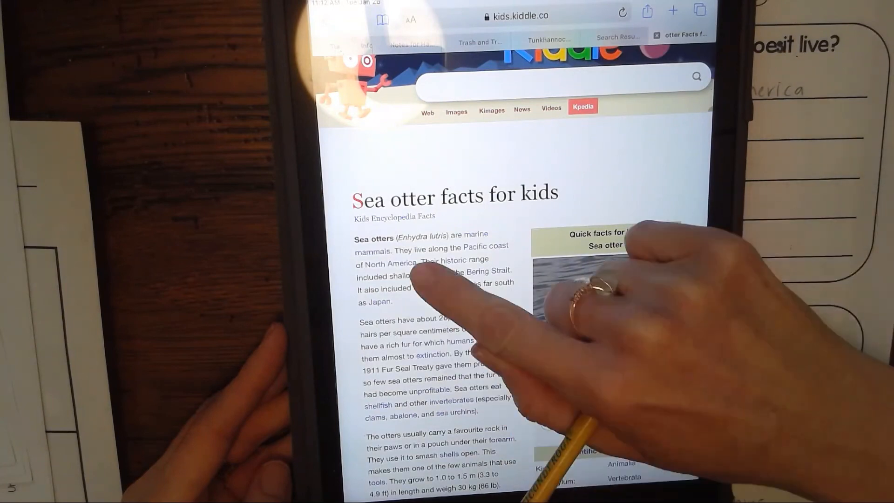
{"action": "scroll", "scroll_direction": "down", "scroll_amount": 3}
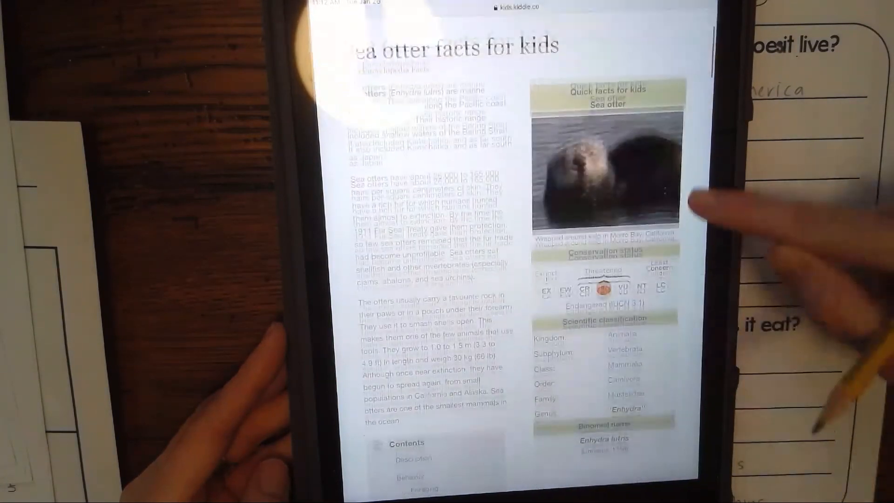
{"action": "scroll", "scroll_direction": "down", "scroll_amount": 3}
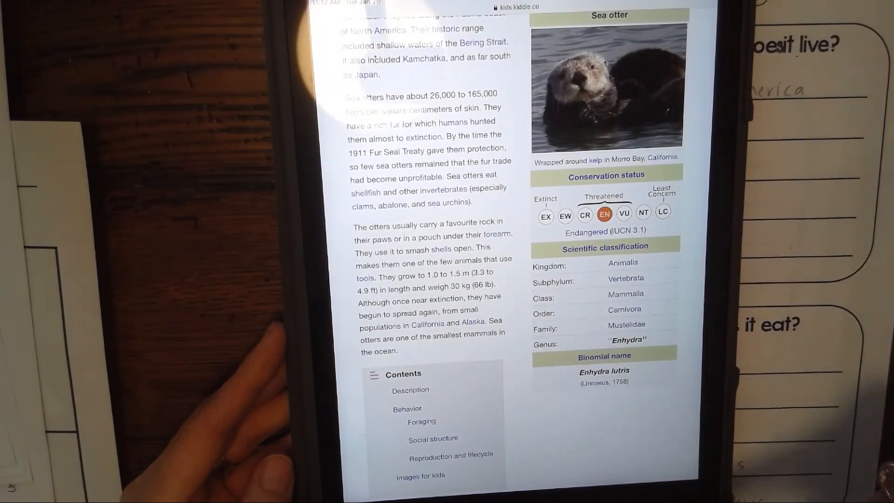
{"action": "scroll", "scroll_direction": "down", "scroll_amount": 3}
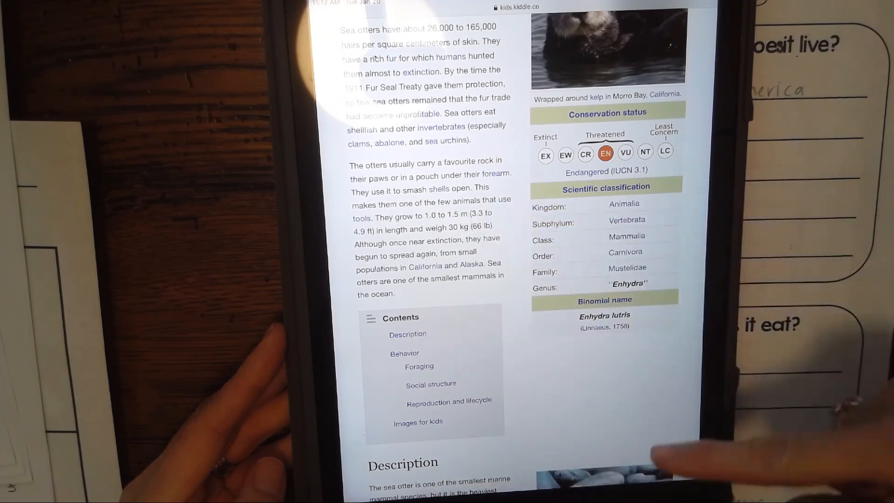
{"action": "scroll", "scroll_direction": "down", "scroll_amount": 3}
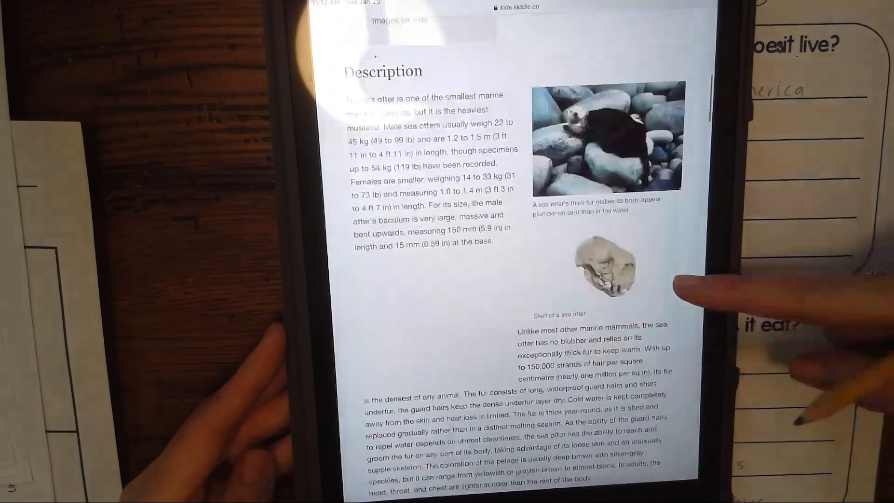
{"action": "scroll", "scroll_direction": "down", "scroll_amount": 3}
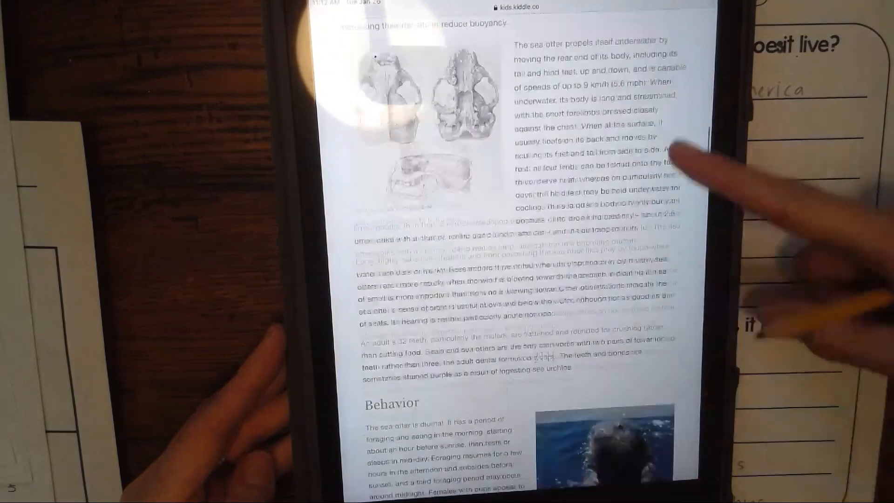
{"action": "scroll", "scroll_direction": "down", "scroll_amount": 3}
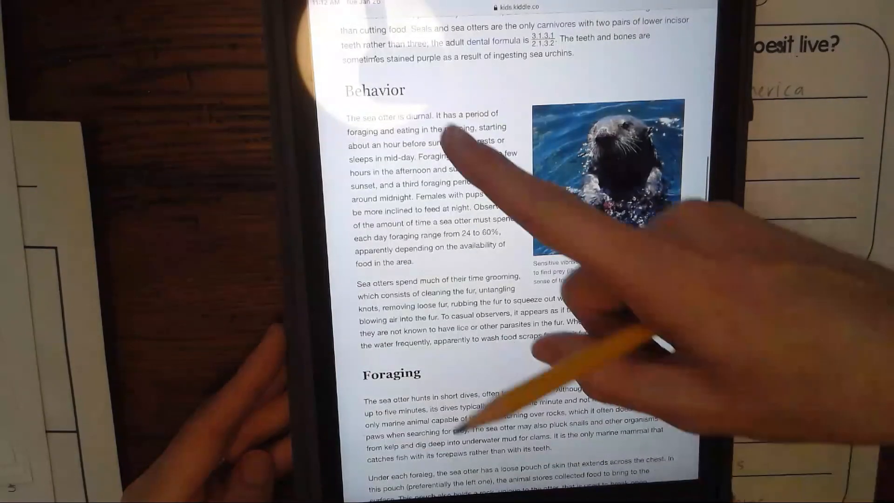
{"action": "scroll", "scroll_direction": "down", "scroll_amount": 3}
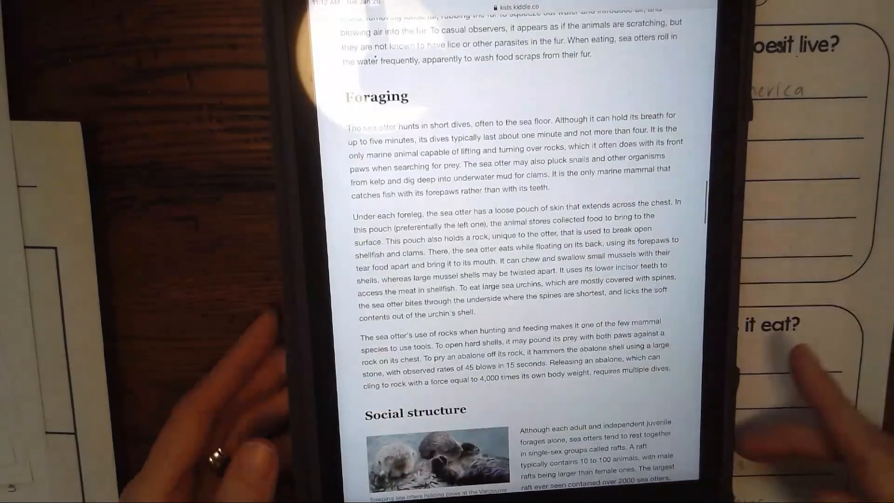
{"action": "scroll", "scroll_direction": "down", "scroll_amount": 3}
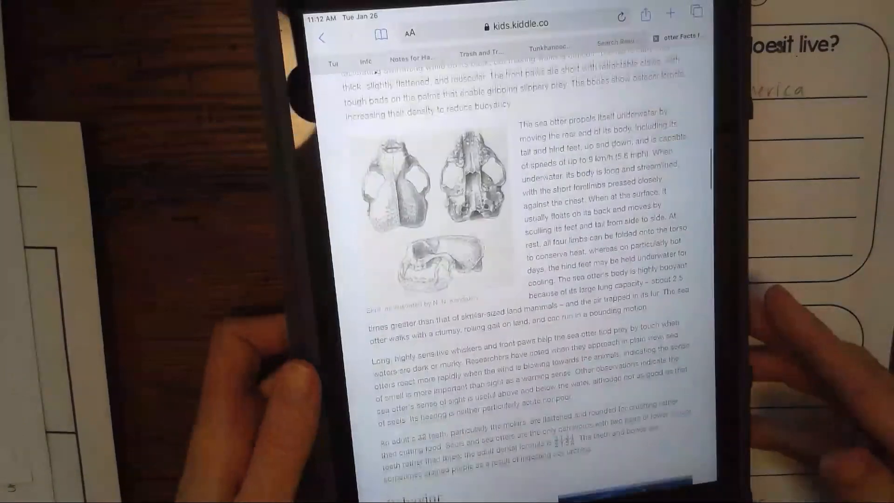